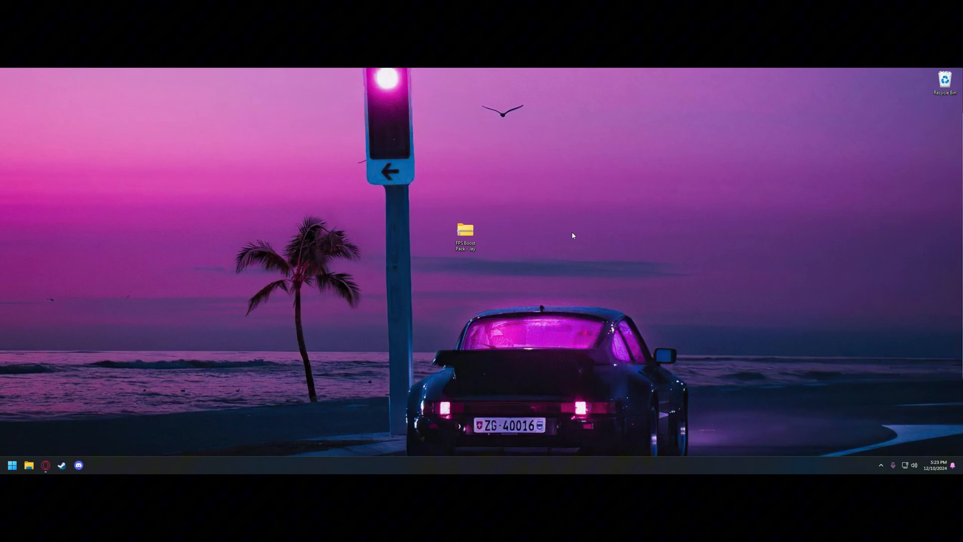
pyautogui.moveTo(507, 258)
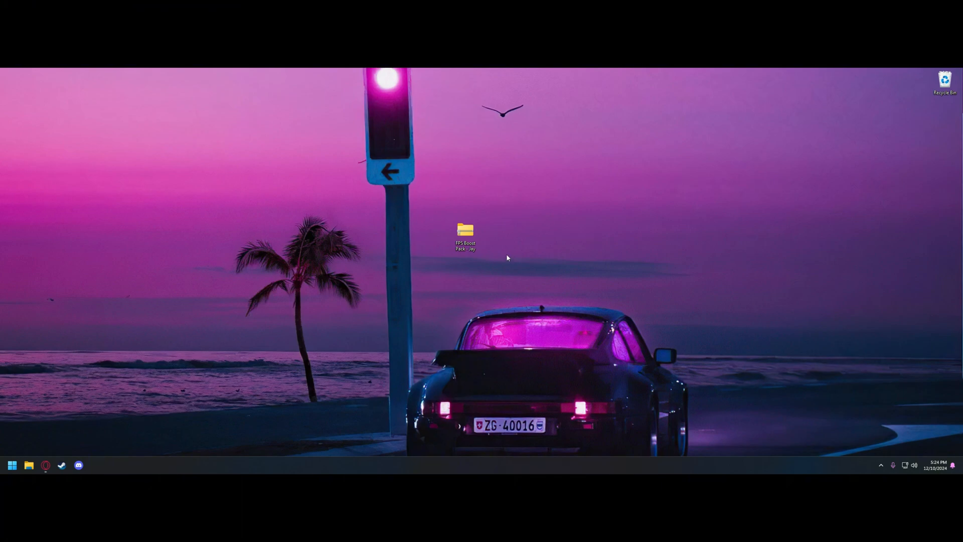
pyautogui.moveTo(465, 233)
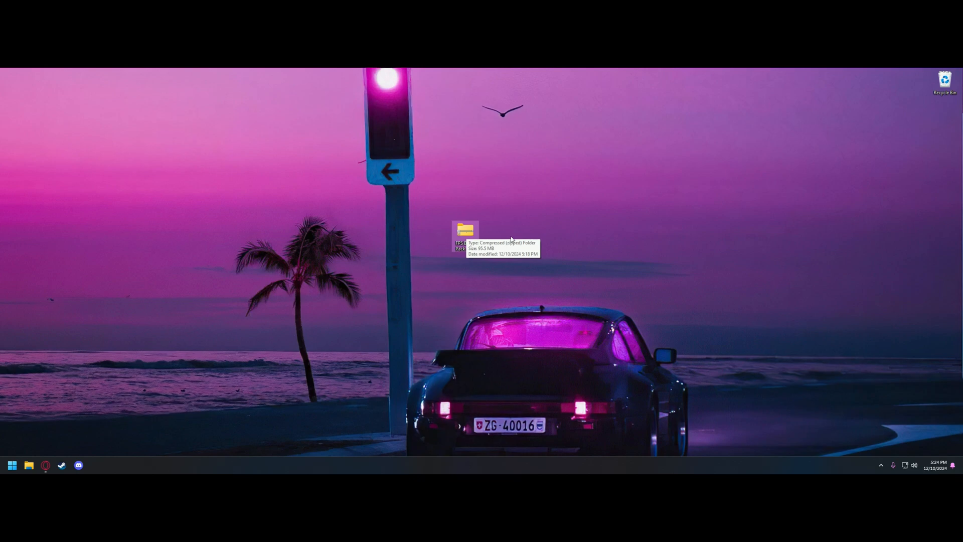
pyautogui.moveTo(466, 236)
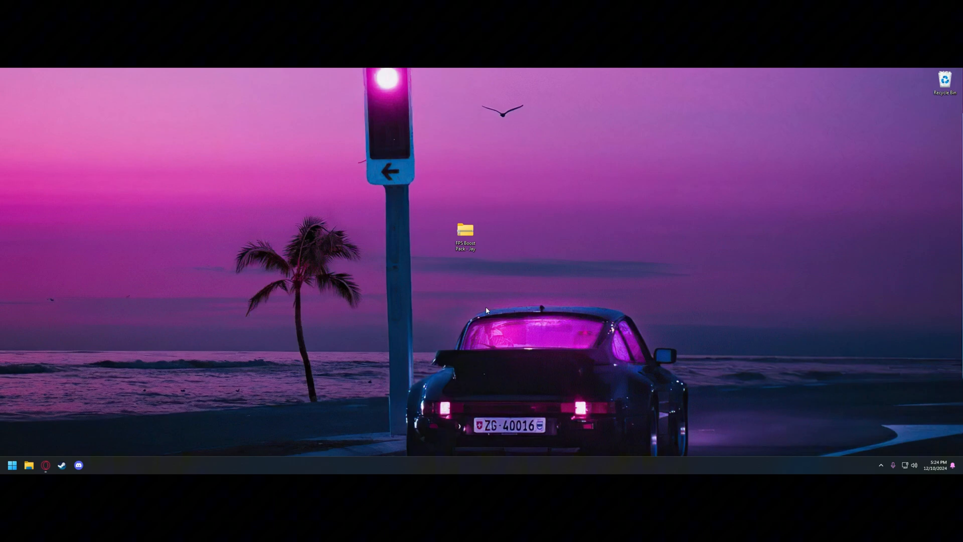
# - Extract the FPS Boost Pack archive onto the desktop and close the archive window
pyautogui.doubleClick(465, 232)
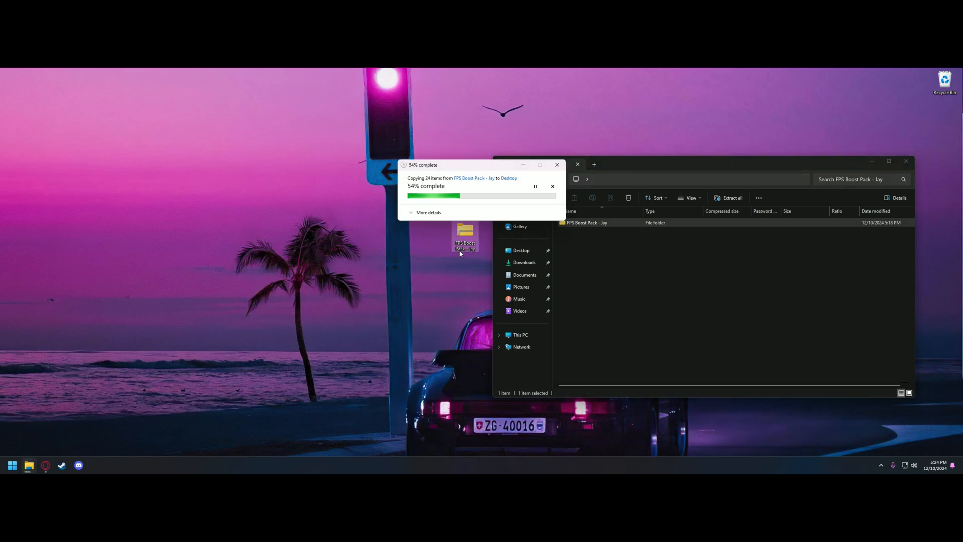
pyautogui.click(551, 187)
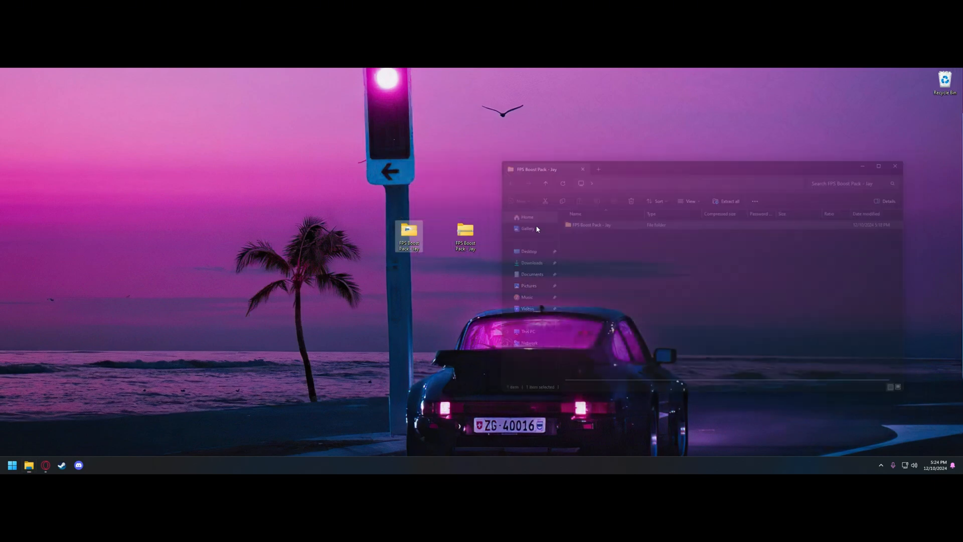
pyautogui.click(896, 167)
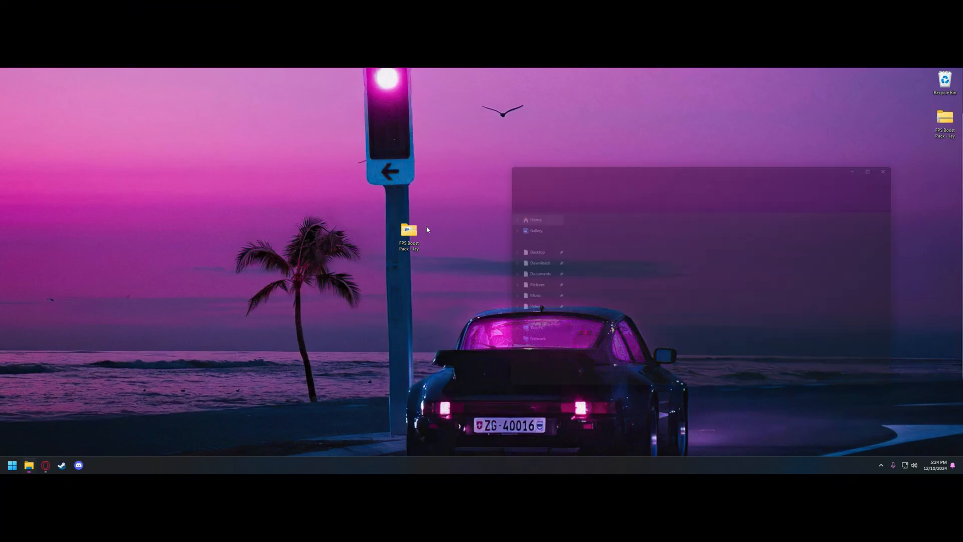
# - Show the extracted FPS Boost Pack folder's nine items, including Assets and the tweak tools
pyautogui.doubleClick(407, 232)
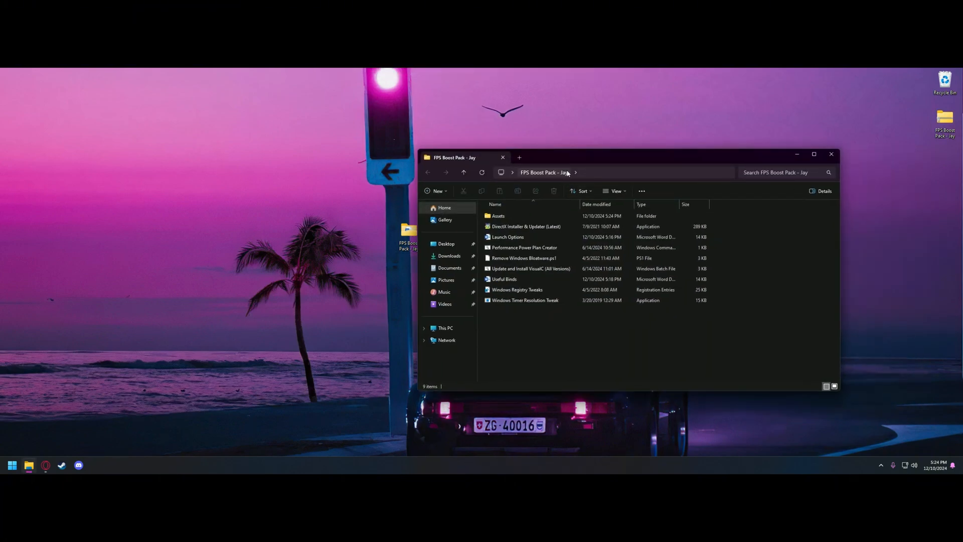
pyautogui.click(498, 215)
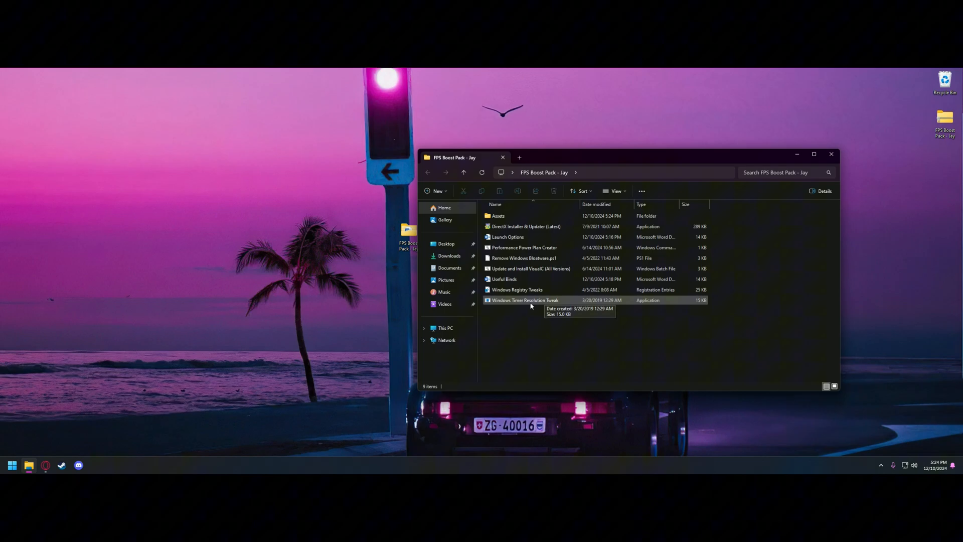
pyautogui.moveTo(526, 302)
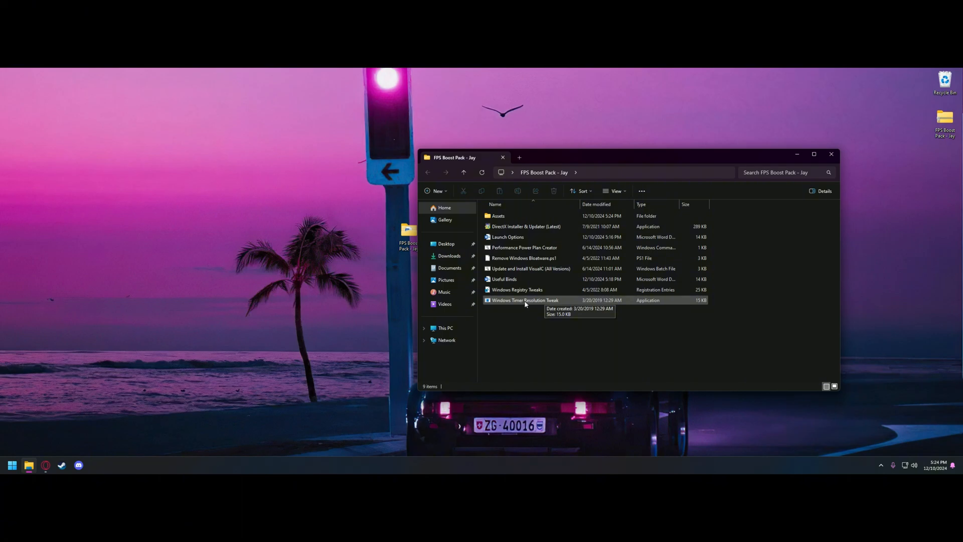
# - Merge Windows Registry Tweaks.reg into the registry, confirming the warning and success messages
pyautogui.click(525, 300)
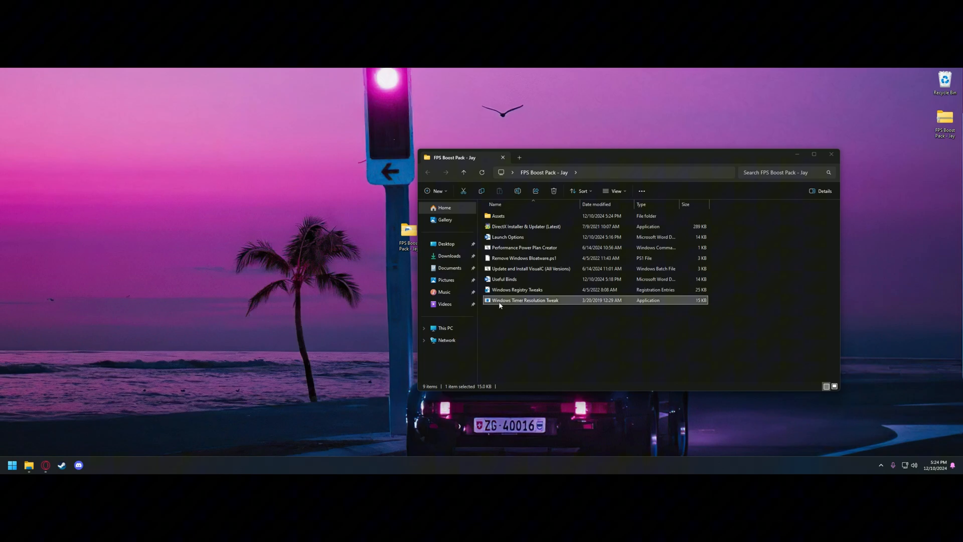
pyautogui.click(516, 288)
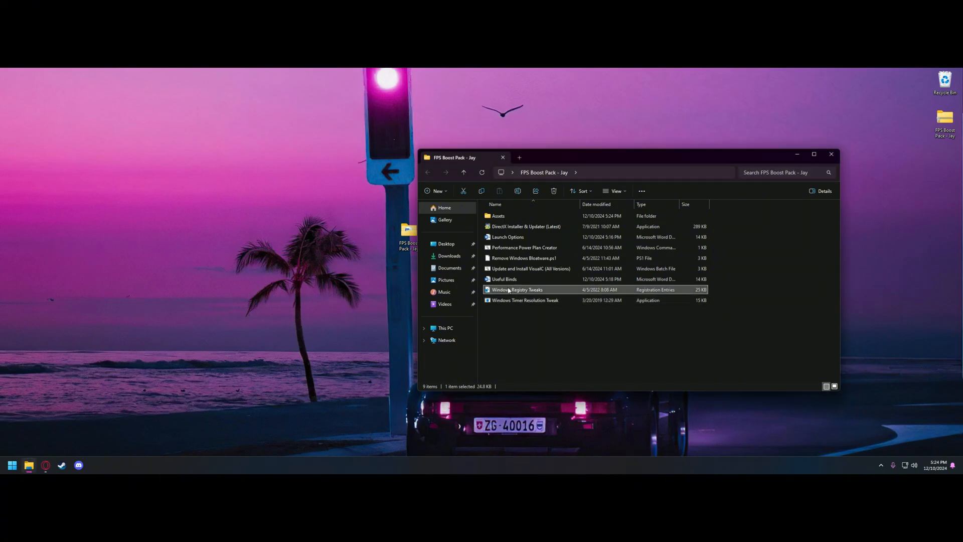
pyautogui.doubleClick(514, 289)
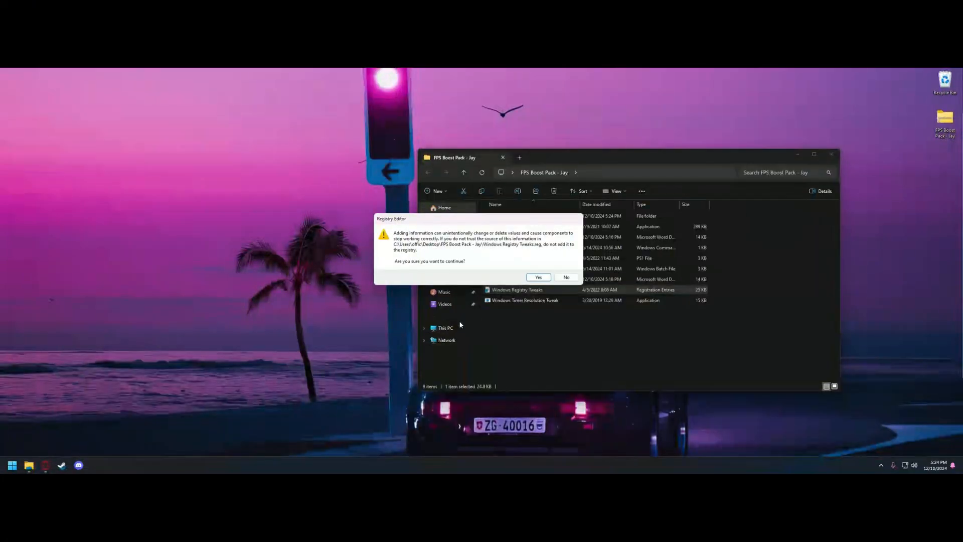
pyautogui.click(538, 277)
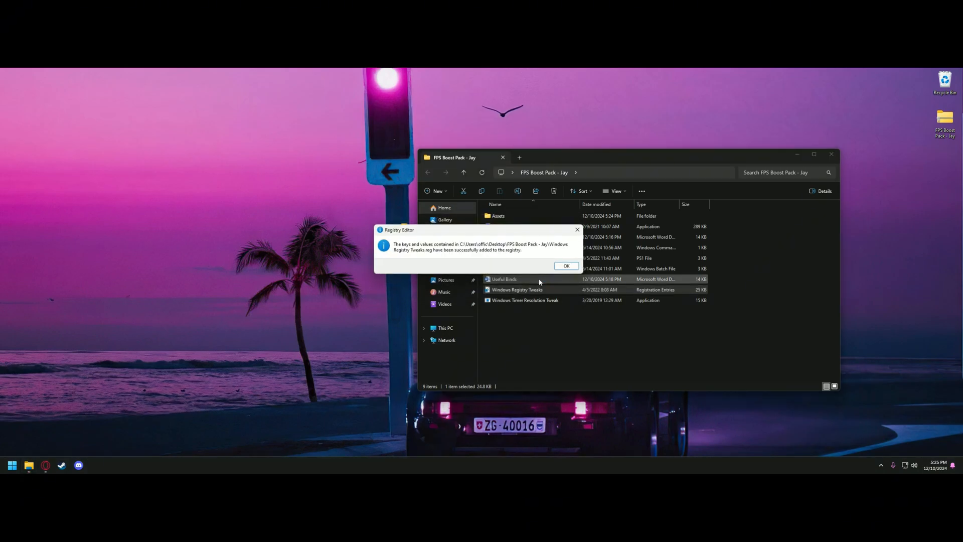
pyautogui.click(566, 265)
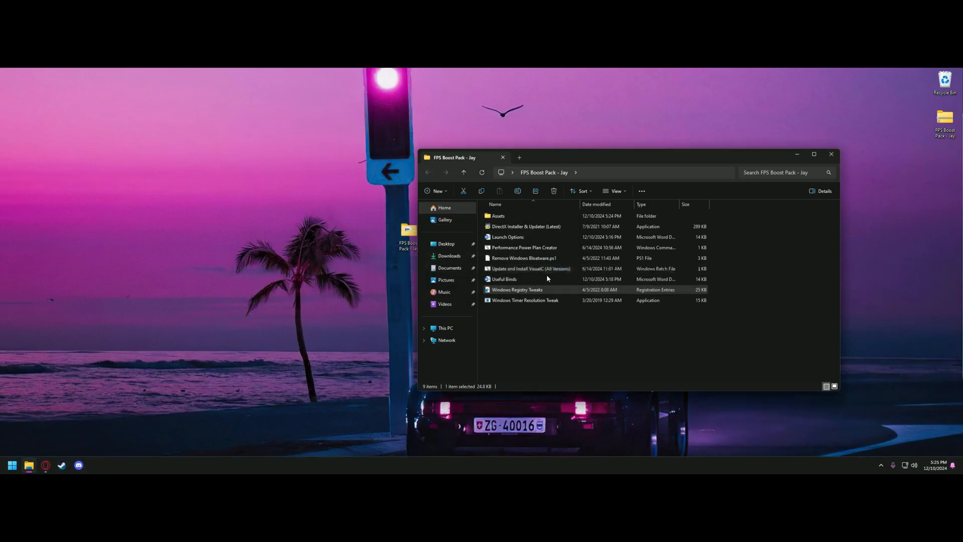
pyautogui.moveTo(507, 268)
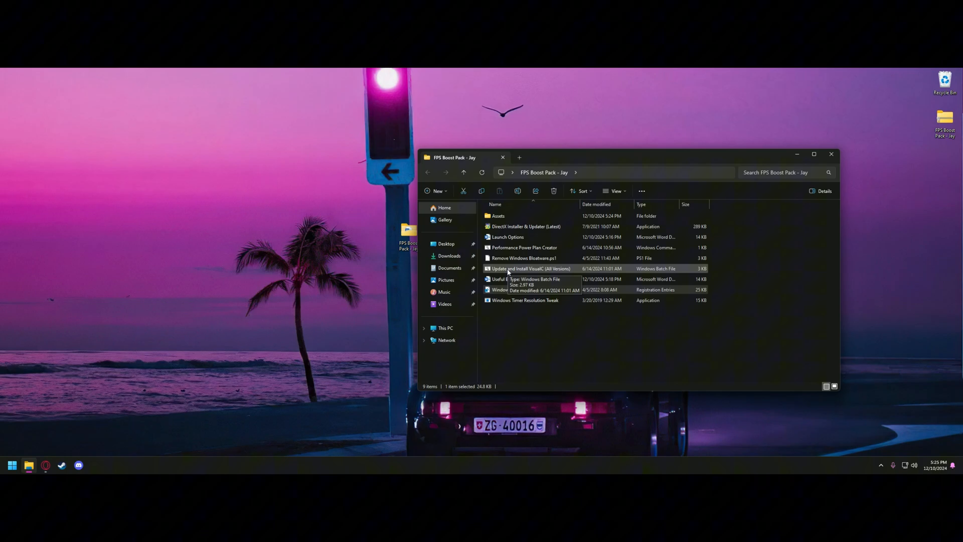
# - Run Update and Install VisualC (All Versions) with UAC approval until it completes
pyautogui.doubleClick(530, 269)
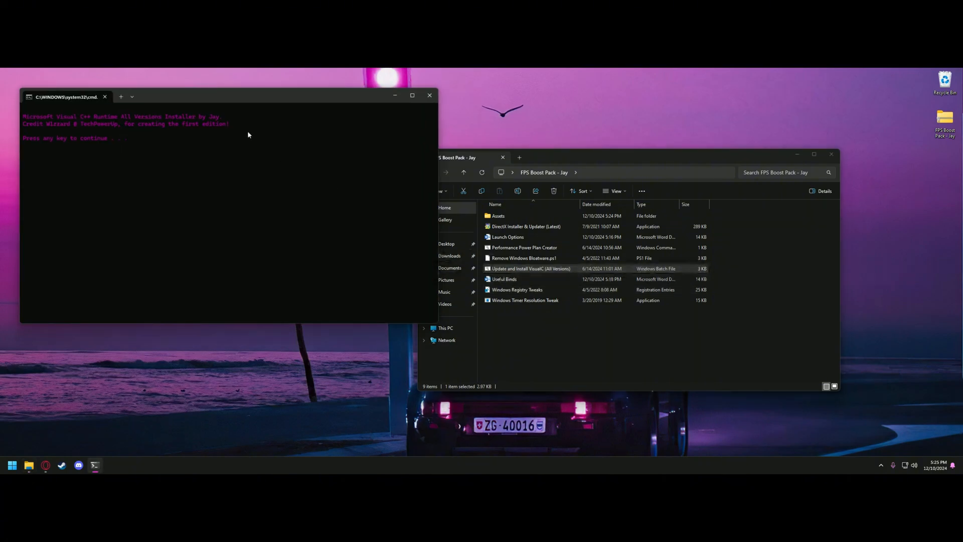
pyautogui.press('enter')
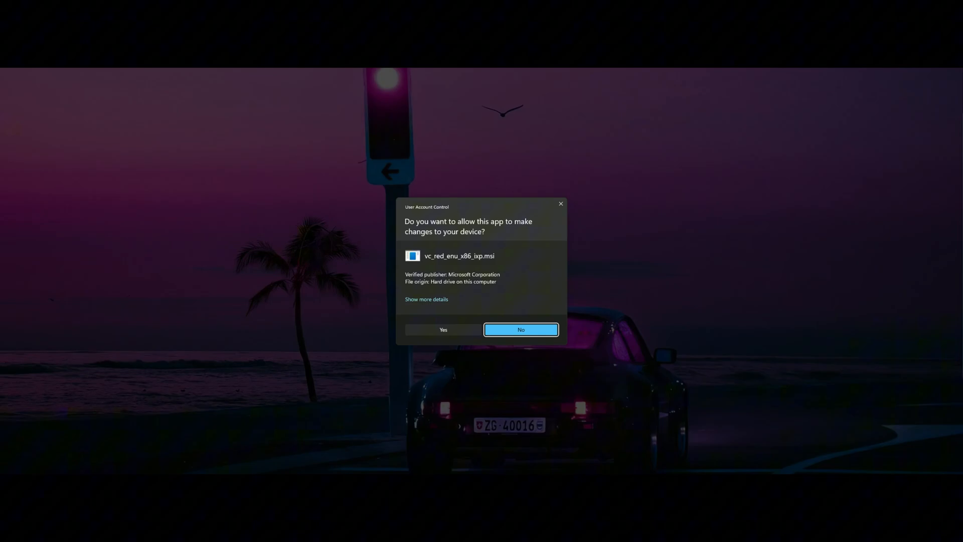
pyautogui.click(443, 329)
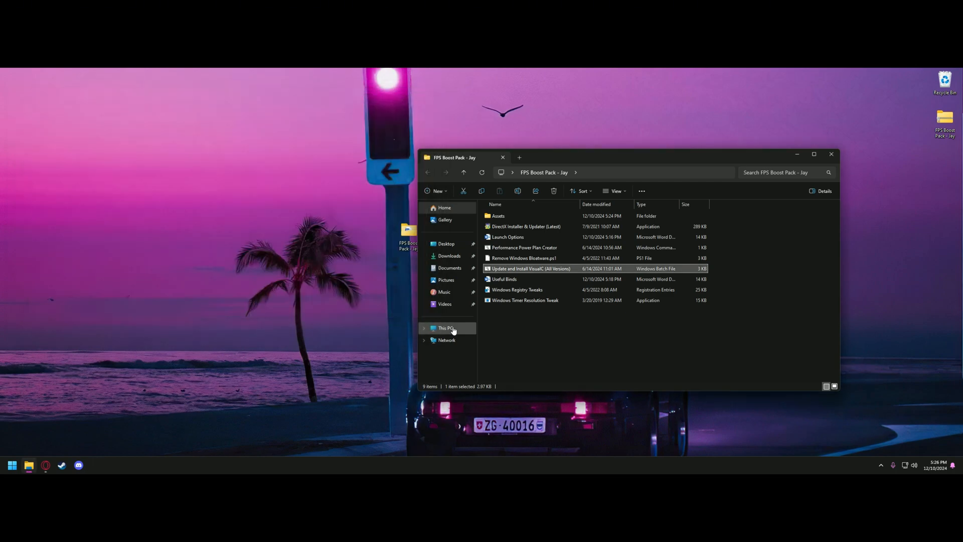
# - Run Remove Windows Bloatware.ps1 with PowerShell
pyautogui.click(523, 258)
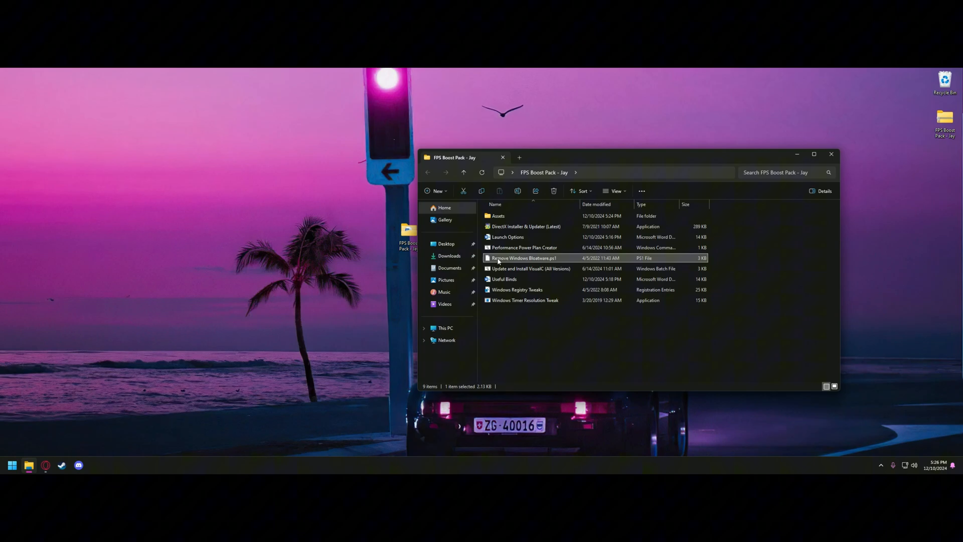
pyautogui.rightClick(522, 258)
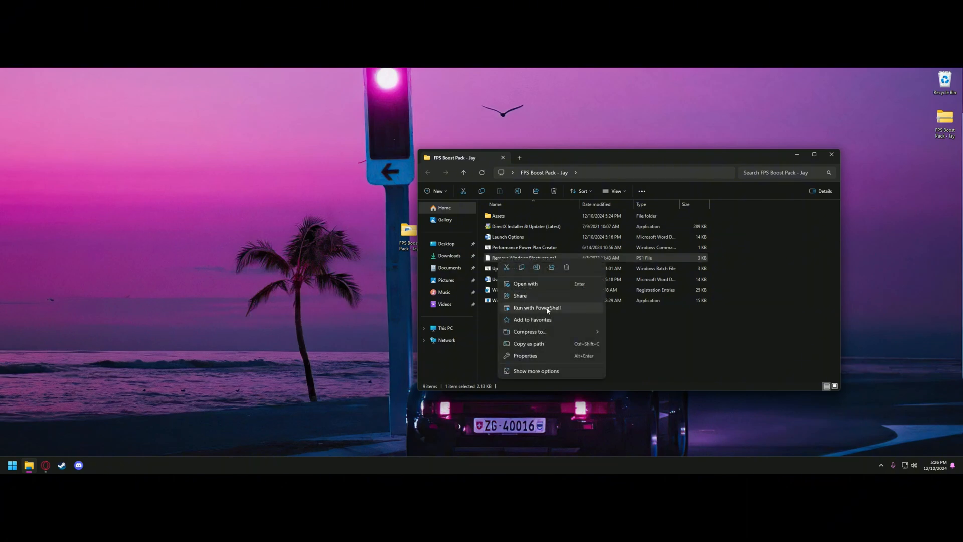
pyautogui.click(536, 308)
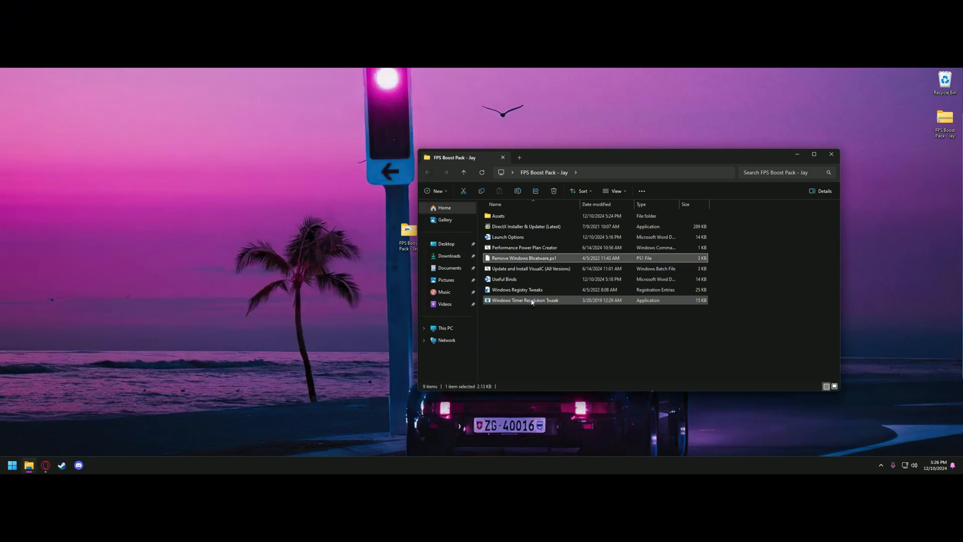
# - Run the Performance Power Plan Creator script through to completion
pyautogui.click(523, 246)
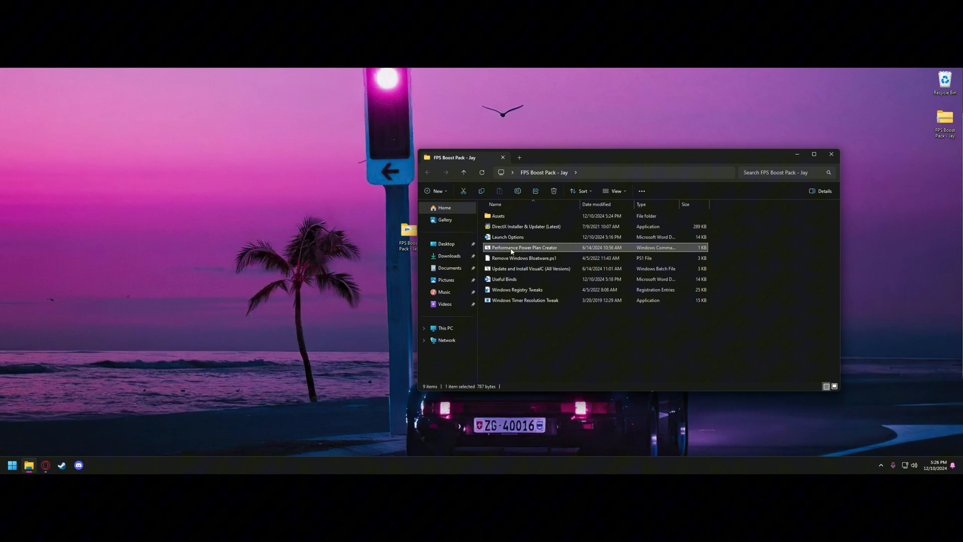
pyautogui.doubleClick(523, 246)
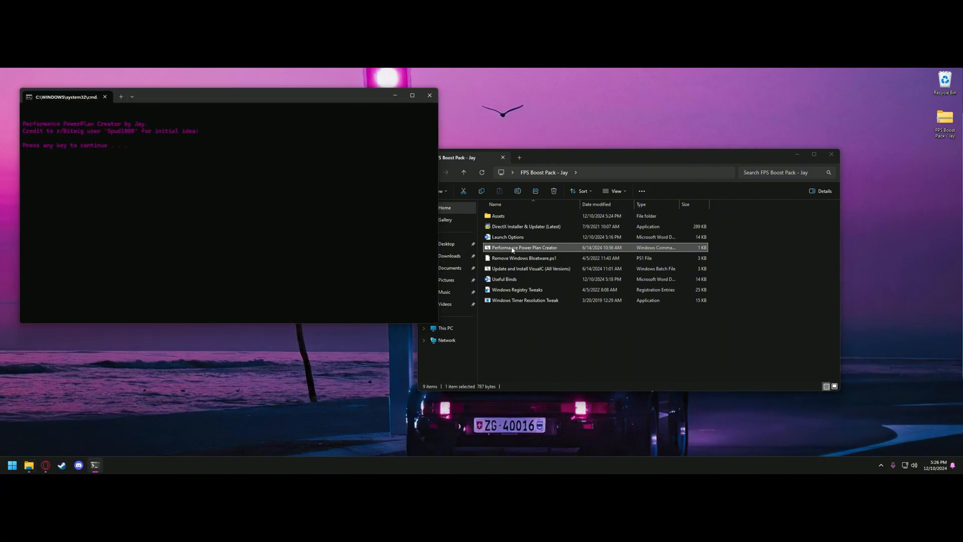
pyautogui.press('enter')
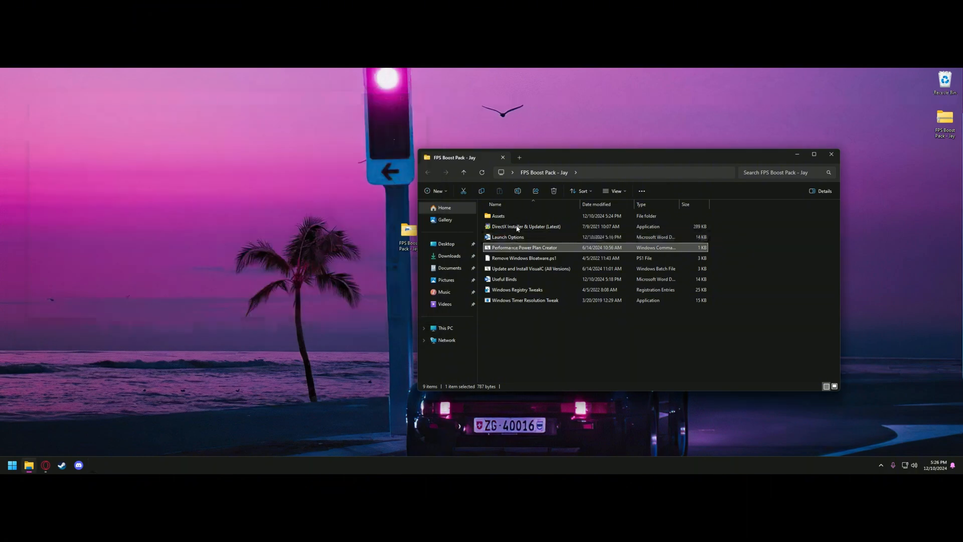
# - Run DirectX Installer & Updater, accepting the license and declining the Bing Bar
pyautogui.doubleClick(526, 227)
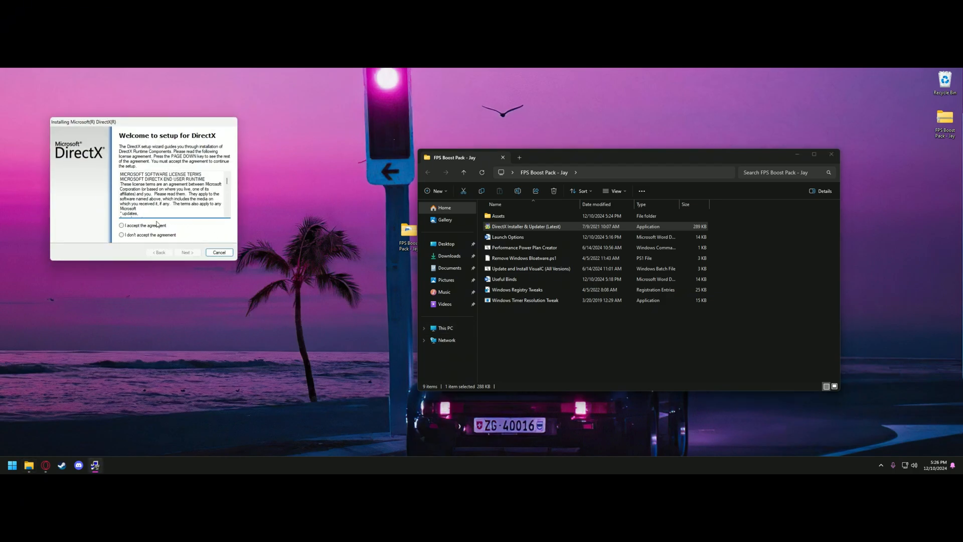
pyautogui.click(187, 252)
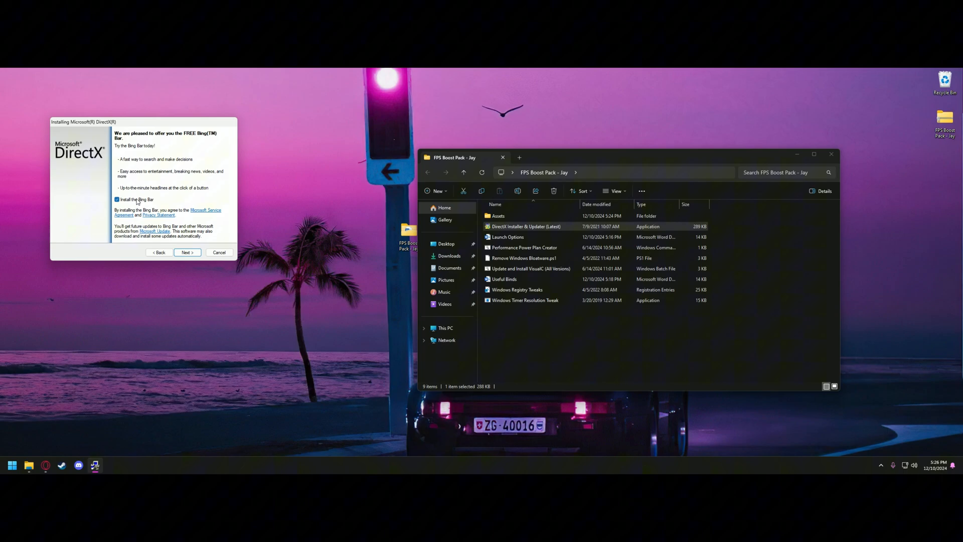
pyautogui.click(116, 198)
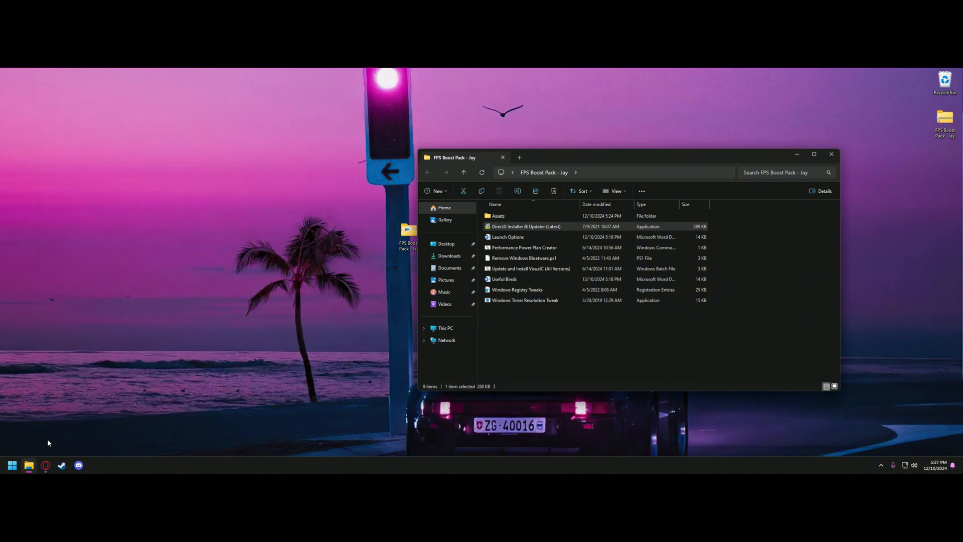
# - Bring up Rust's properties from the Steam game library
pyautogui.click(62, 466)
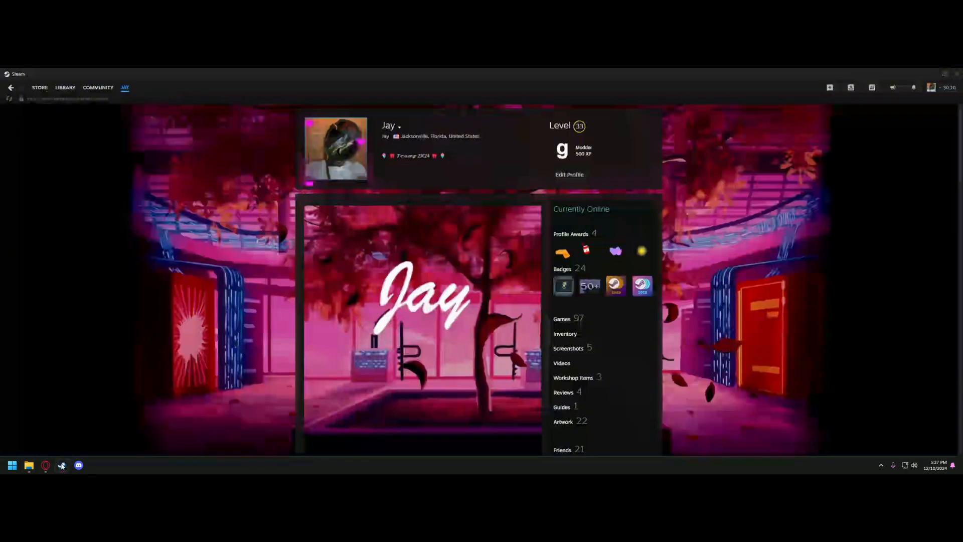
pyautogui.click(65, 87)
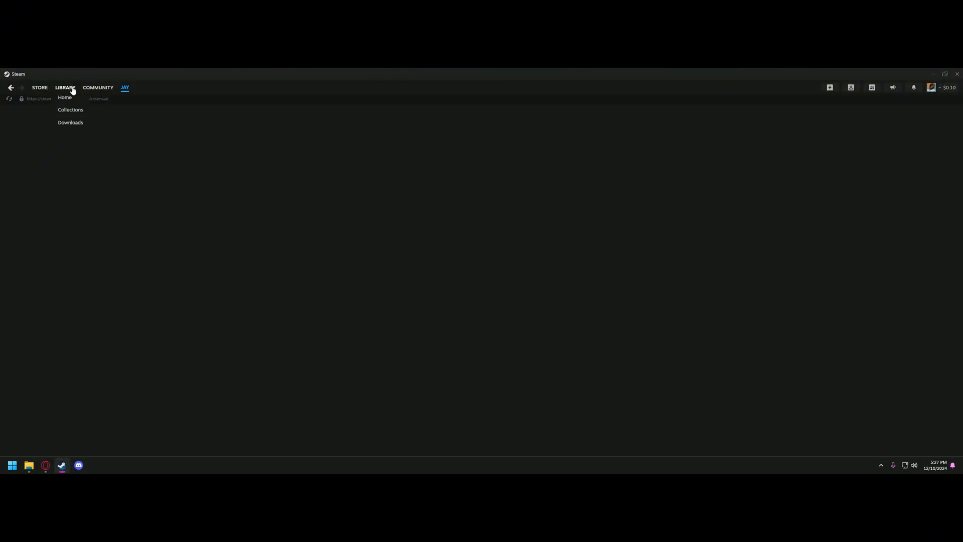
pyautogui.click(64, 97)
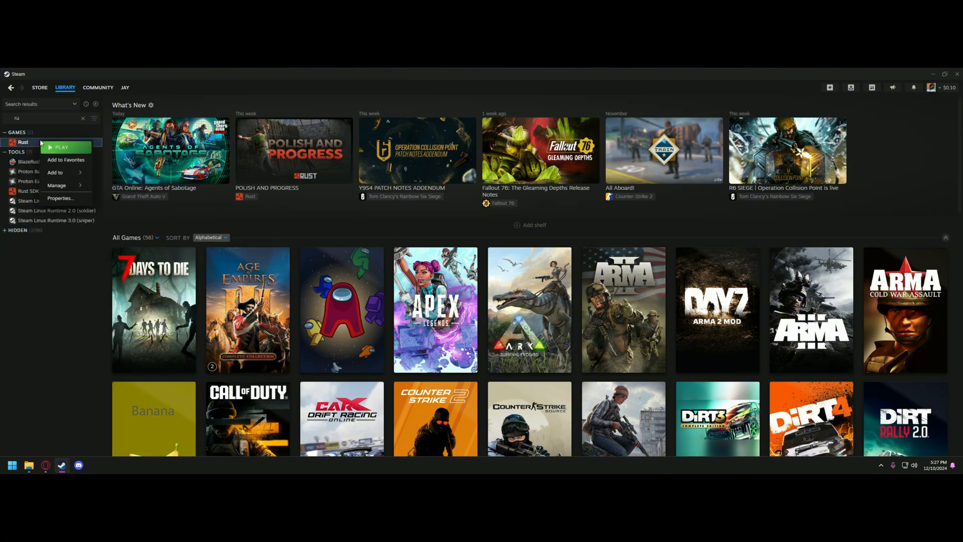
pyautogui.click(60, 197)
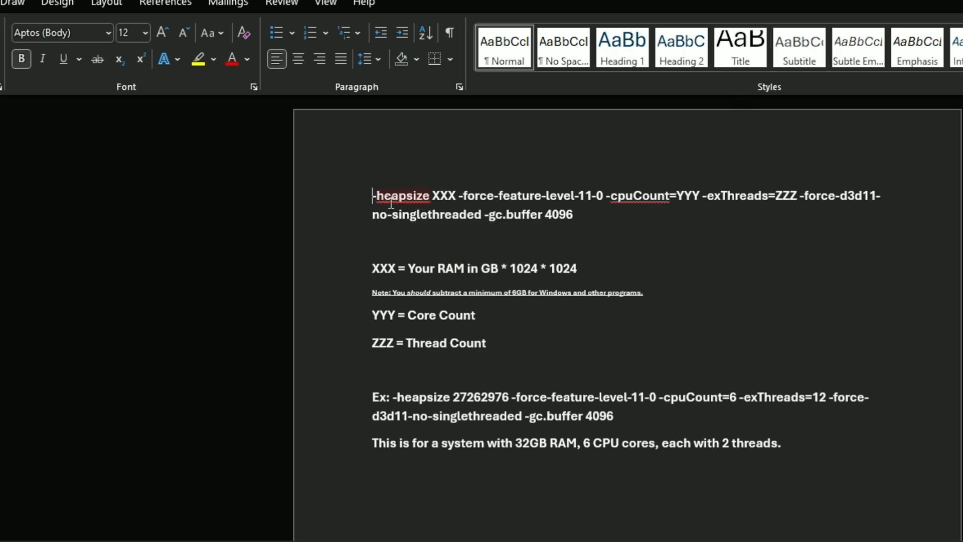
# - Select the -heapsize … -gc.buffer 4096 launch-options line in the Word document
pyautogui.moveTo(373, 195); pyautogui.dragTo(574, 214)
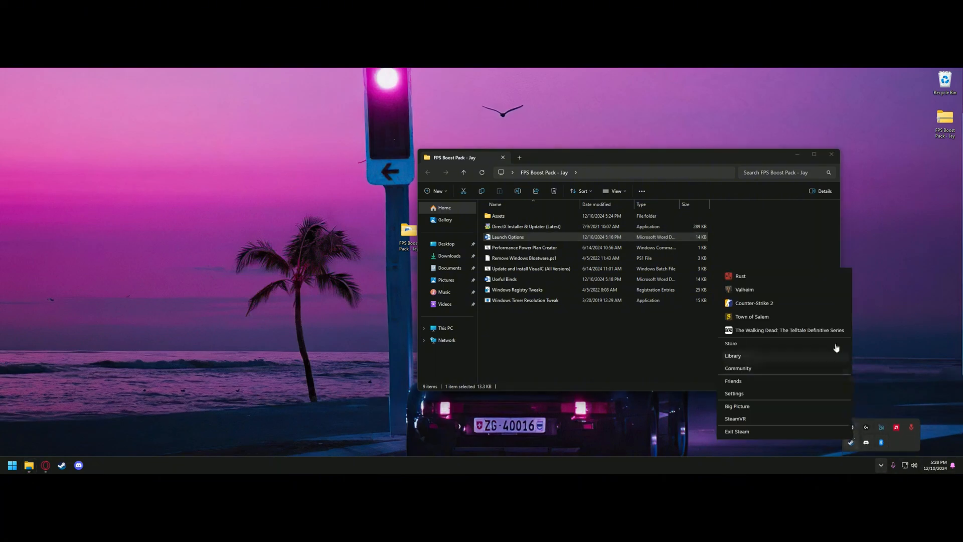
# - Launch Rust from Steam and wait for its main menu
pyautogui.click(740, 276)
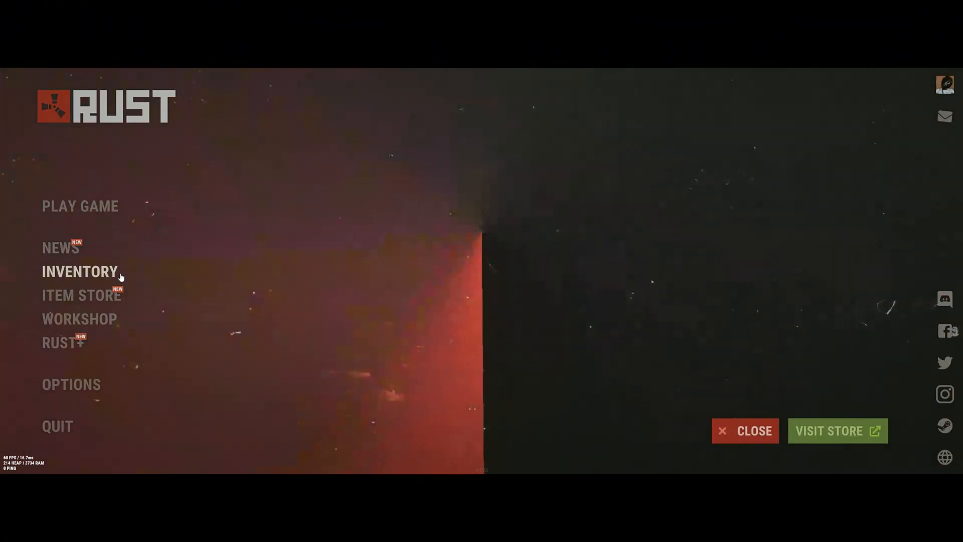
# - Review Rust's Gameplay, Censorship, Physics and RGB Lighting options, including max gibs at zero
pyautogui.click(70, 384)
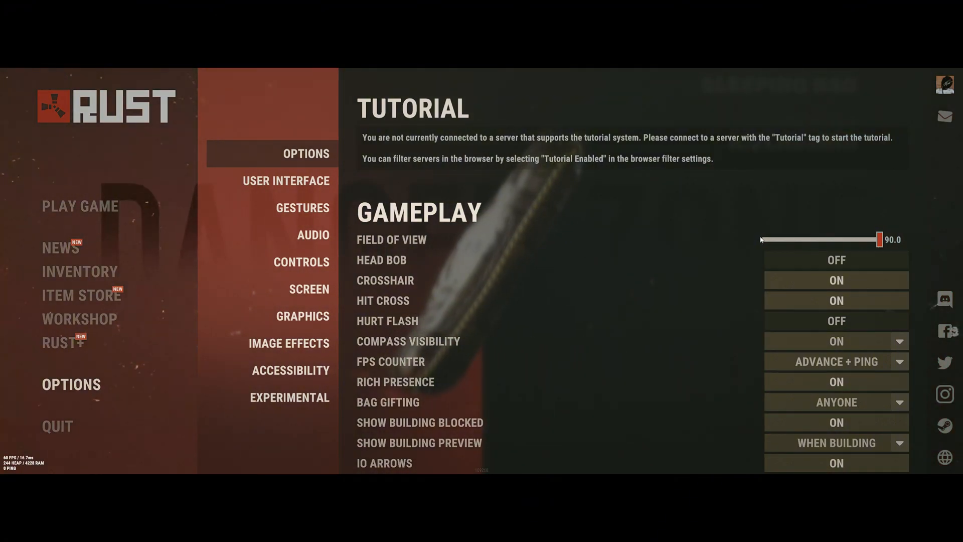
pyautogui.moveTo(822, 265)
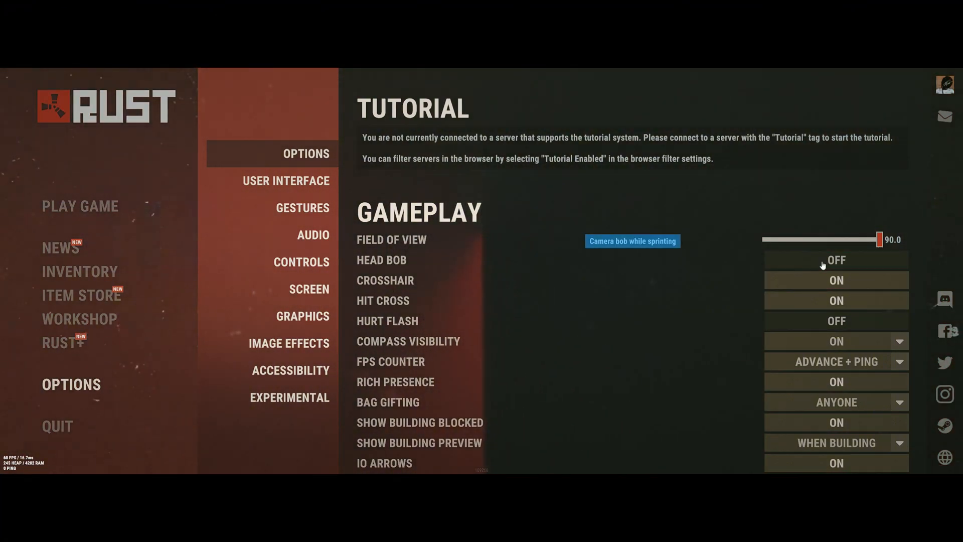
pyautogui.moveTo(800, 330)
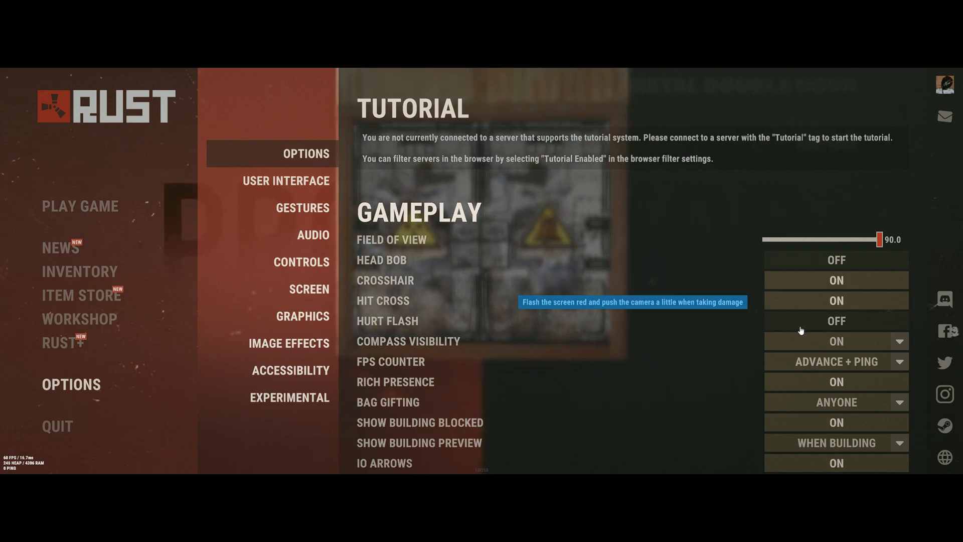
pyautogui.moveTo(796, 361)
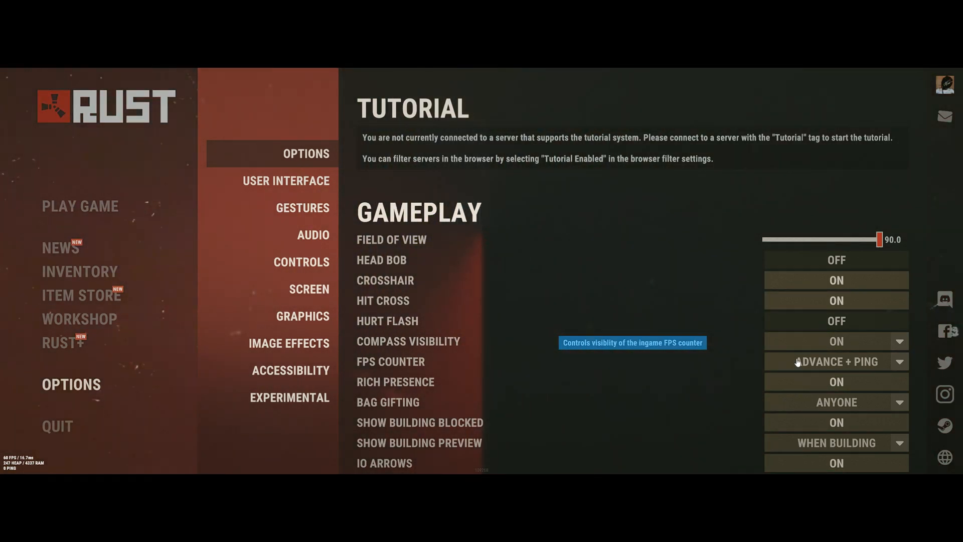
pyautogui.scroll(-3)
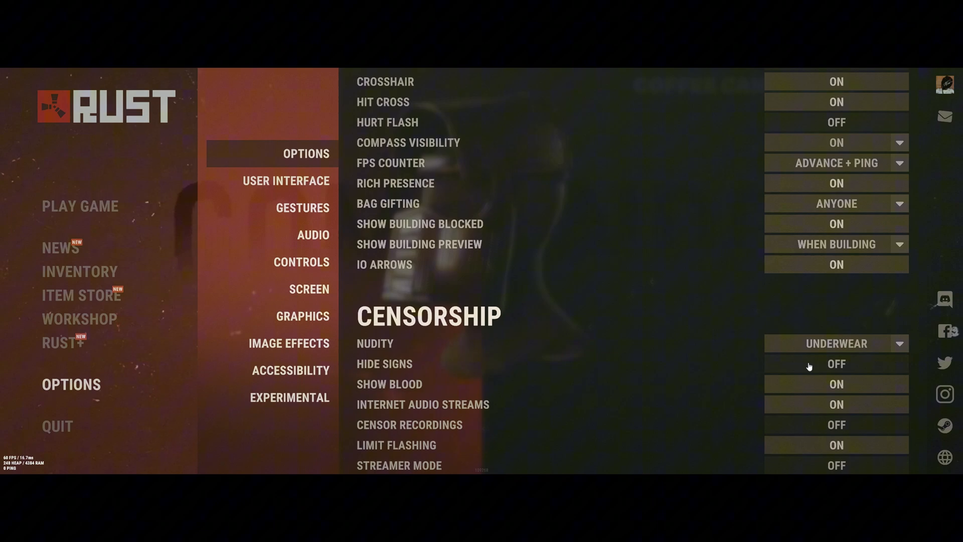
pyautogui.scroll(-3)
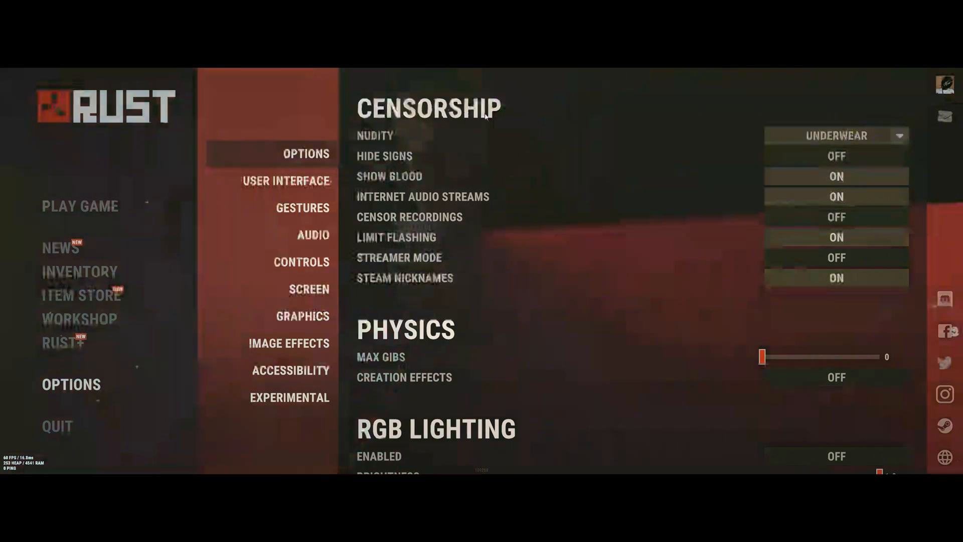
pyautogui.moveTo(814, 137)
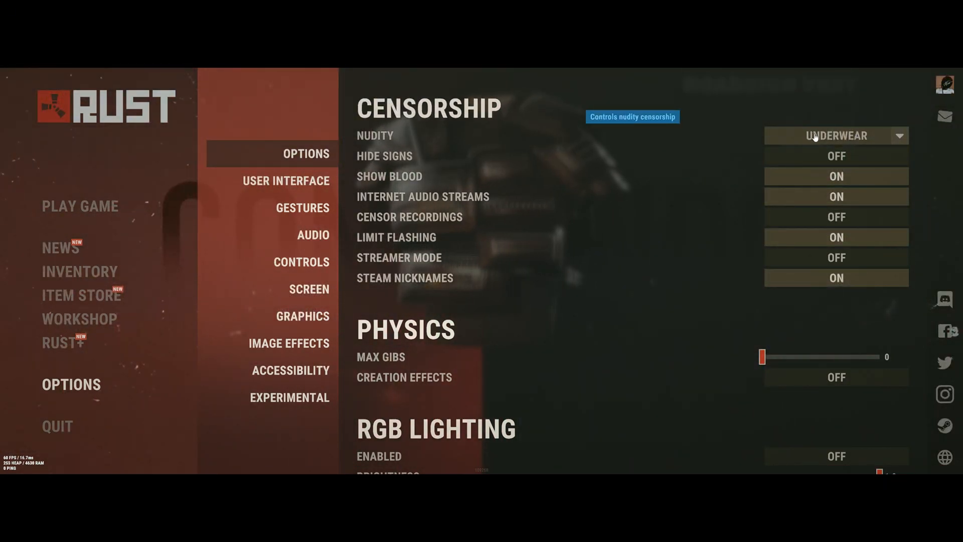
pyautogui.scroll(-3)
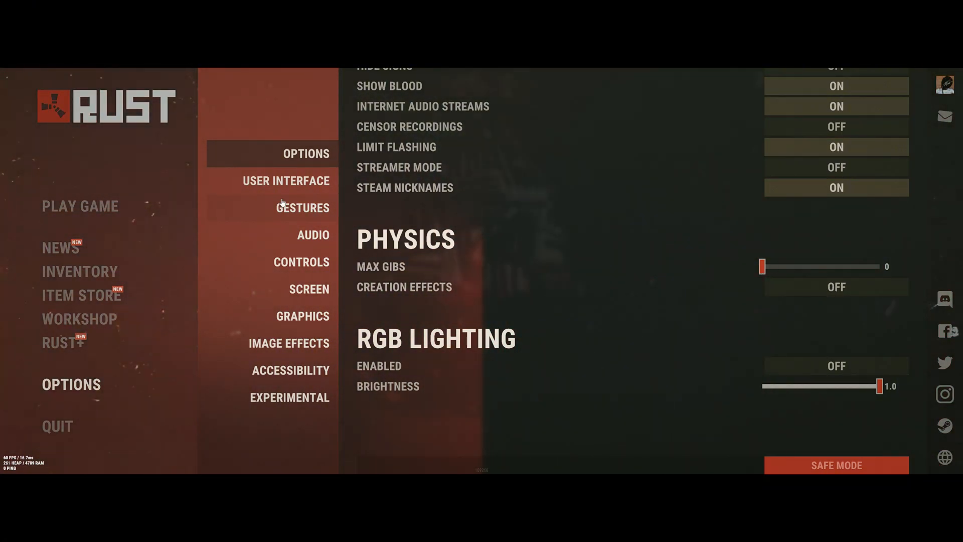
# - Review Screen settings (2560 x 1080 fullscreen, VSync off), then move to Graphics Quality
pyautogui.click(309, 289)
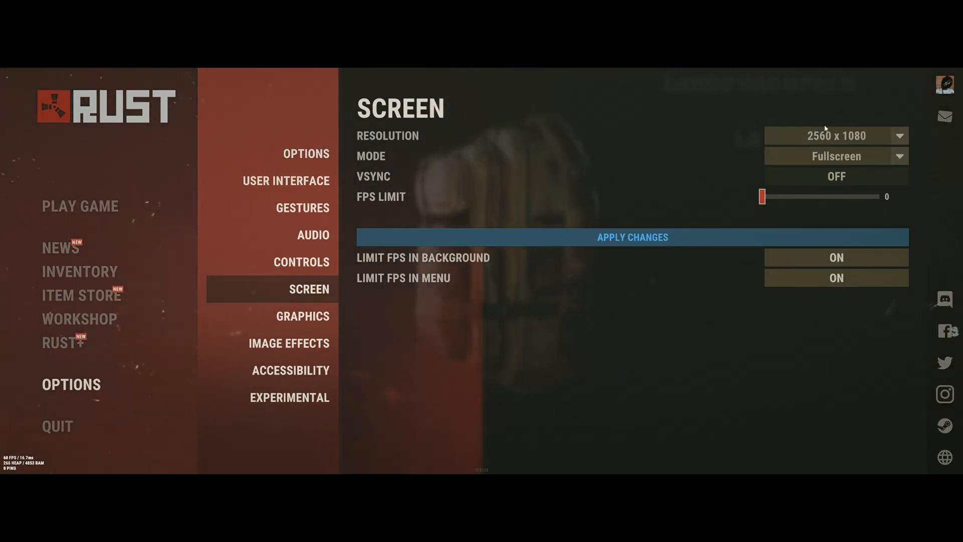
pyautogui.moveTo(804, 170)
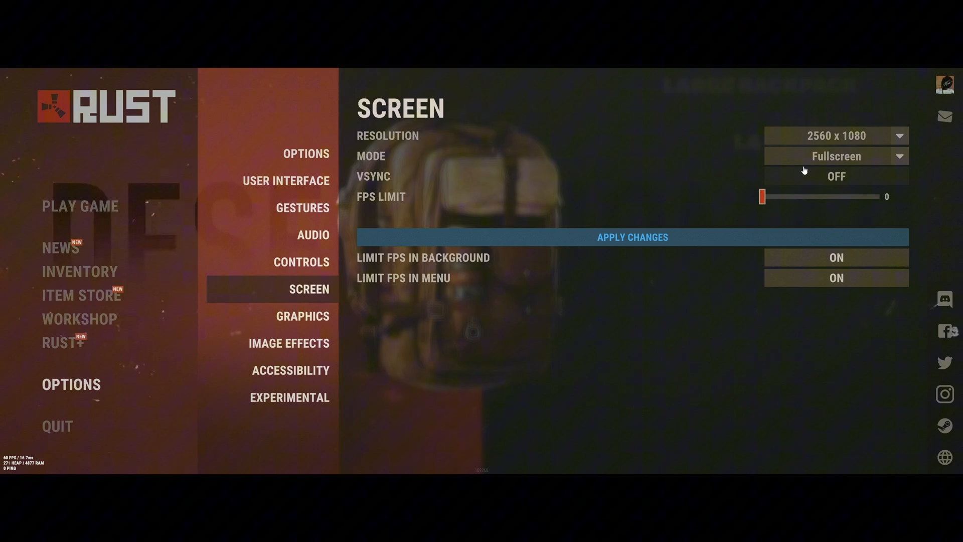
pyautogui.click(303, 316)
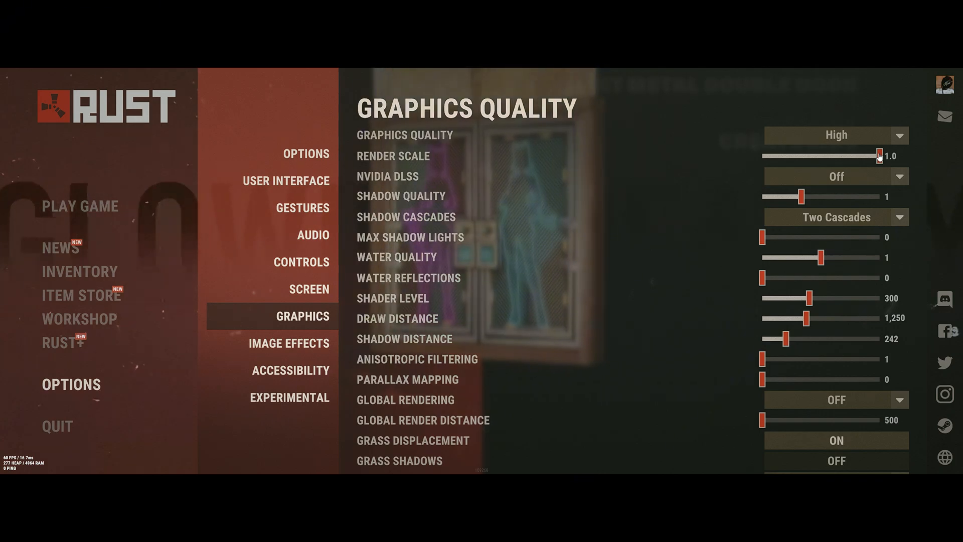
# - Keep NVIDIA DLSS Off, review Graphics and Mesh Quality values, then move to Image Effects
pyautogui.click(836, 176)
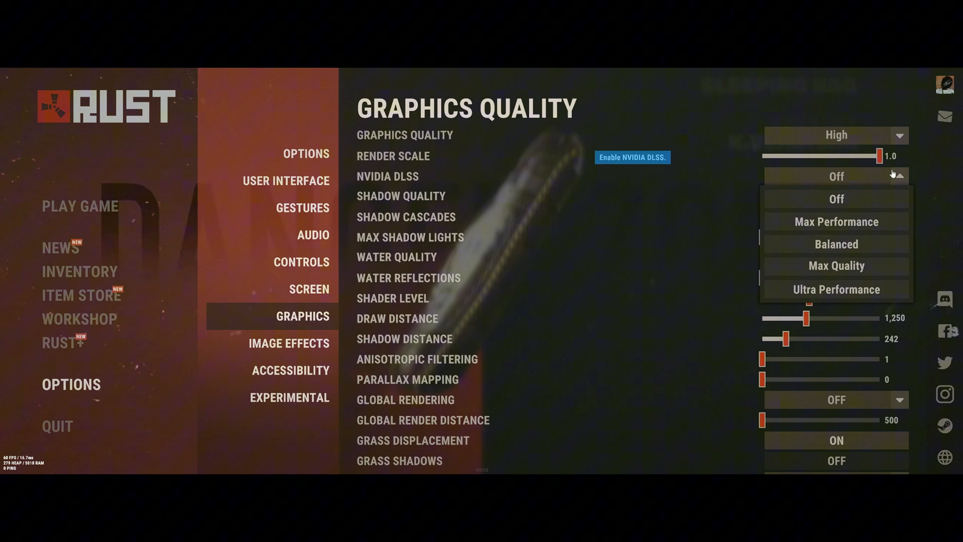
pyautogui.click(836, 199)
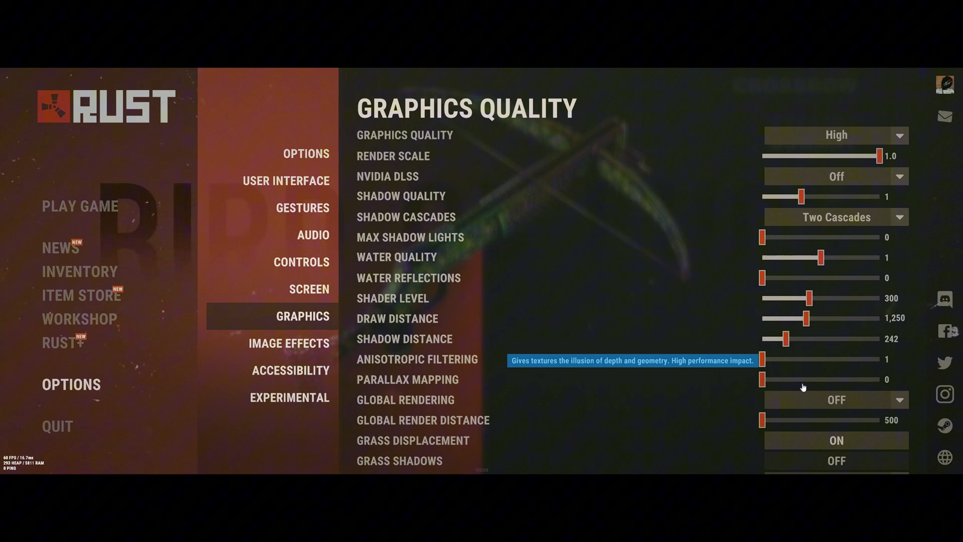
pyautogui.moveTo(826, 406)
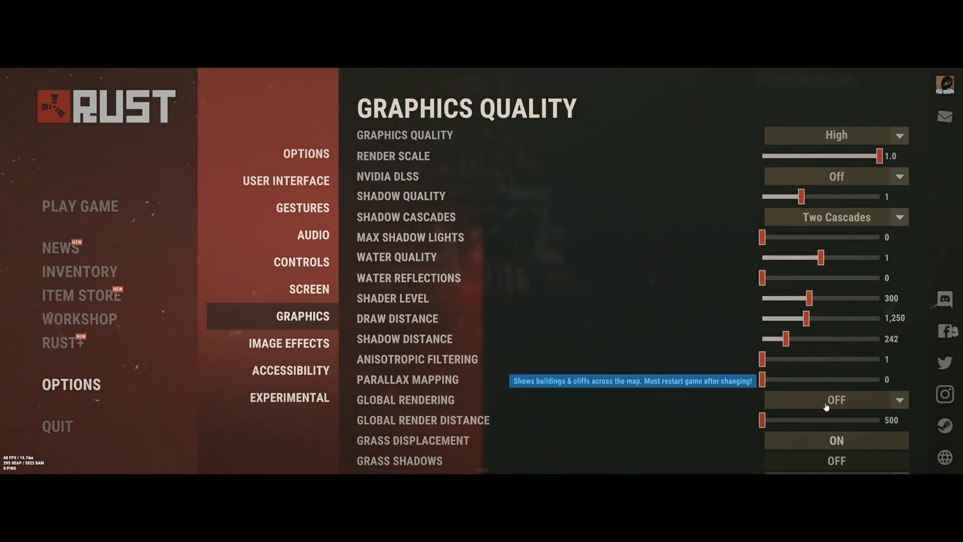
pyautogui.scroll(-3)
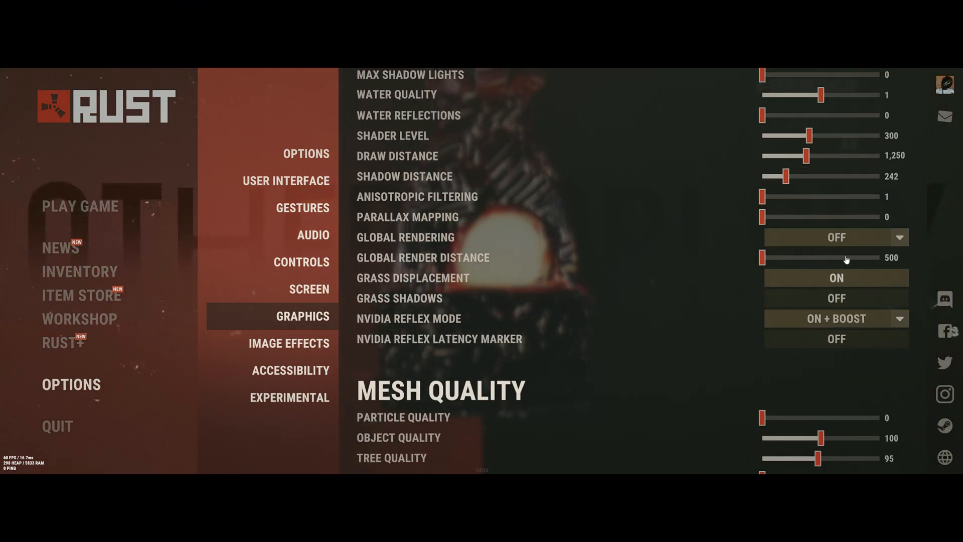
pyautogui.moveTo(851, 278)
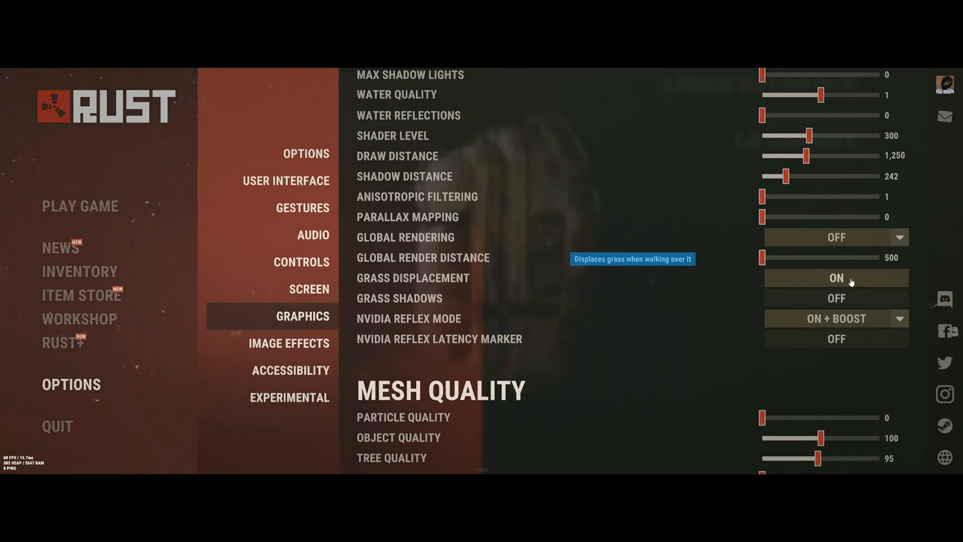
pyautogui.moveTo(860, 298)
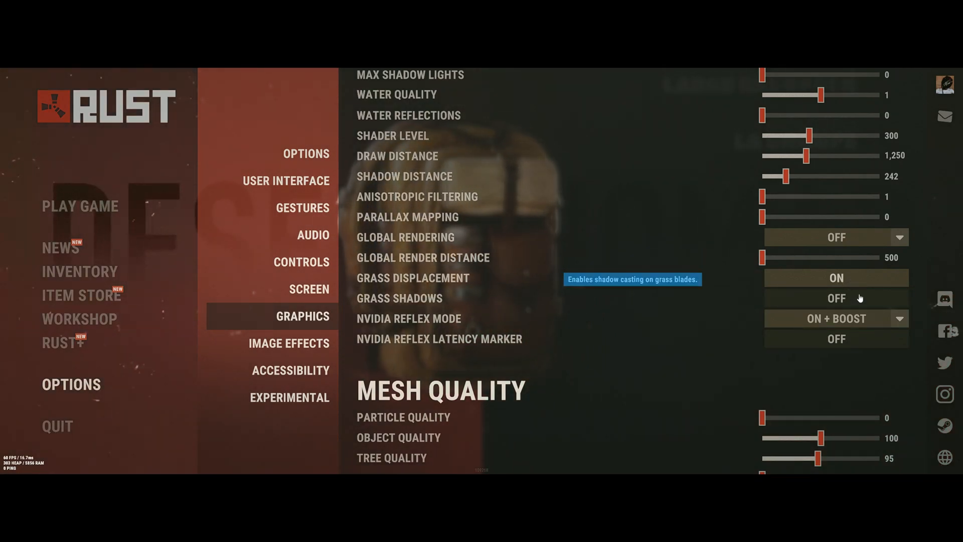
pyautogui.moveTo(854, 319)
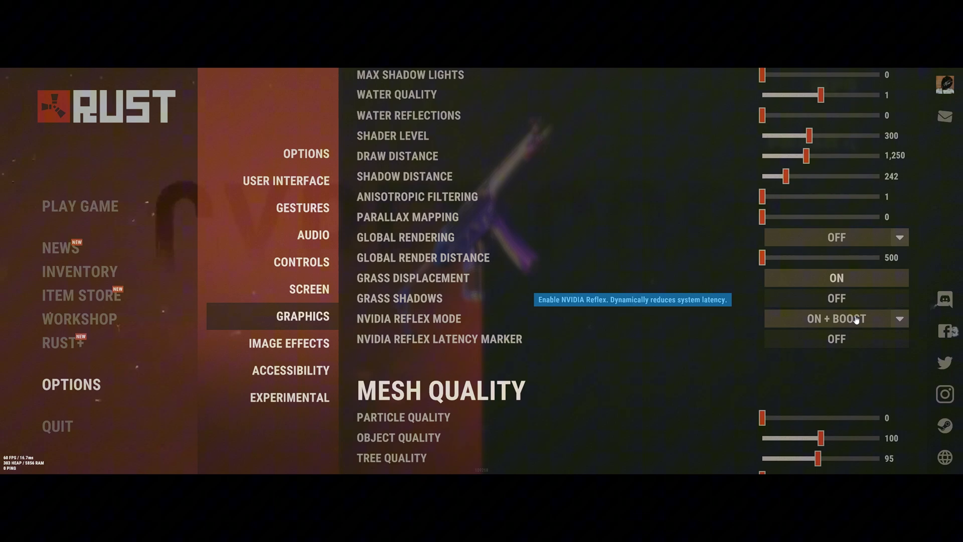
pyautogui.moveTo(848, 344)
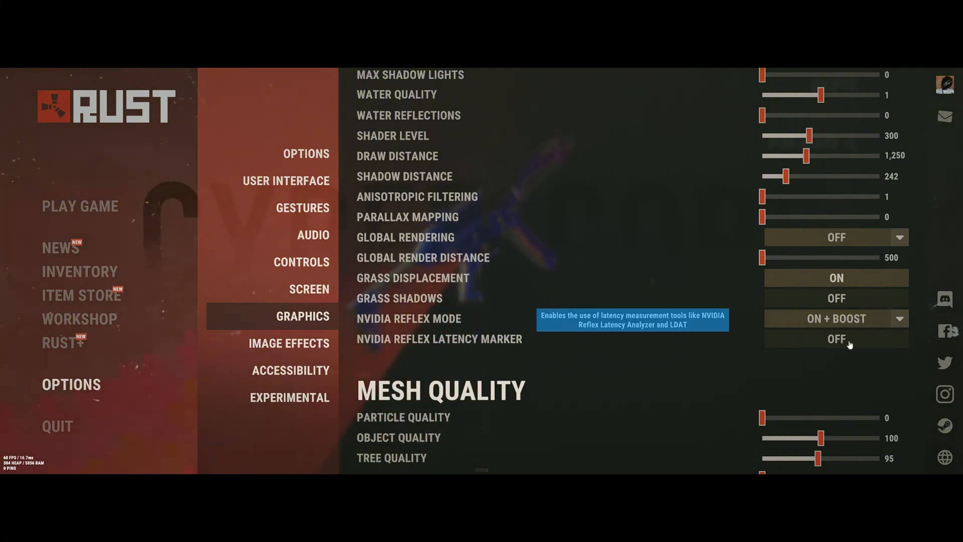
pyautogui.scroll(-3)
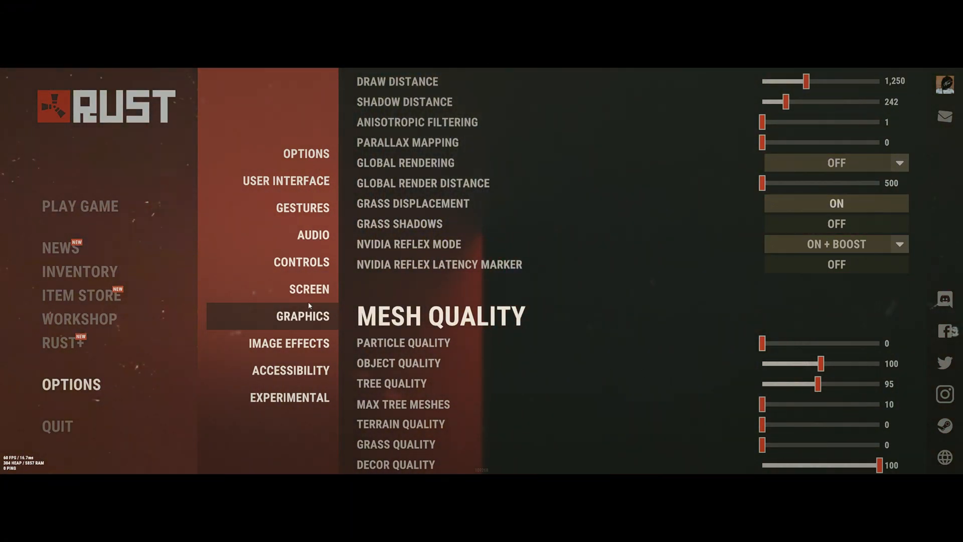
pyautogui.click(288, 343)
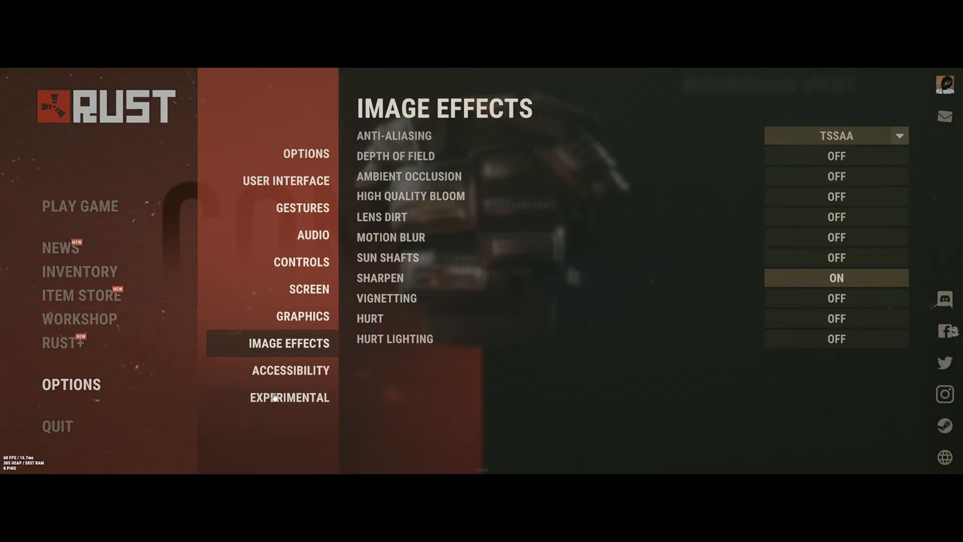
# - Show Experimental settings with occlusion culling on and GC buffer at 4,084 MB
pyautogui.click(290, 397)
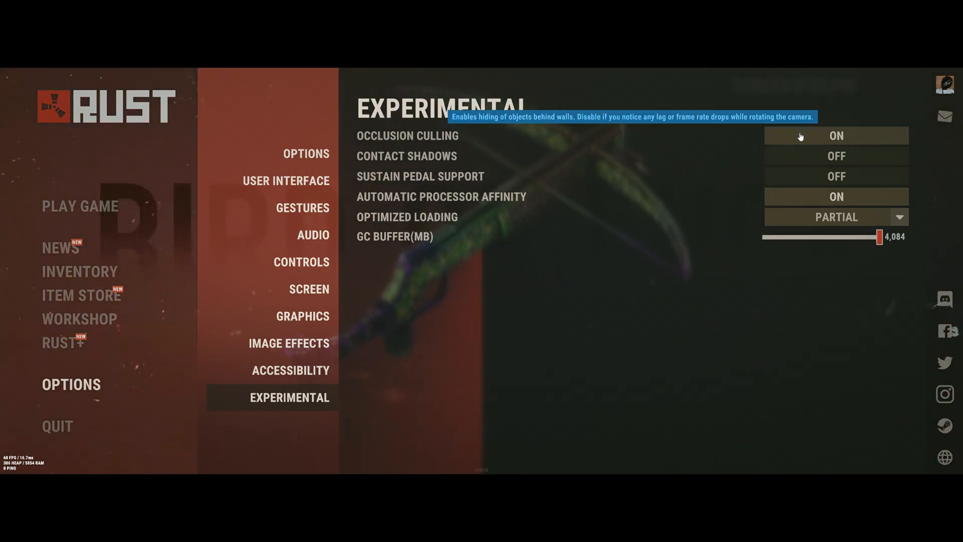
pyautogui.moveTo(799, 184)
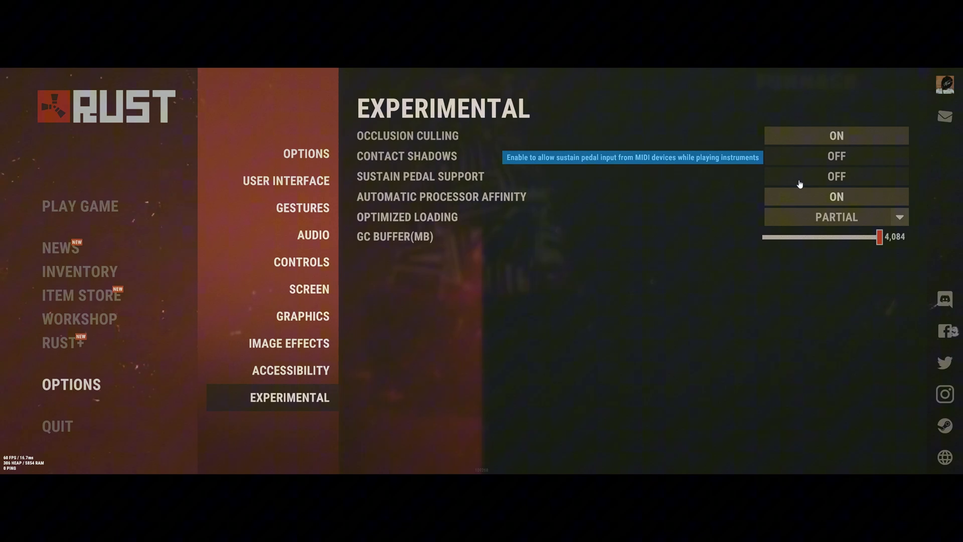
pyautogui.moveTo(800, 207)
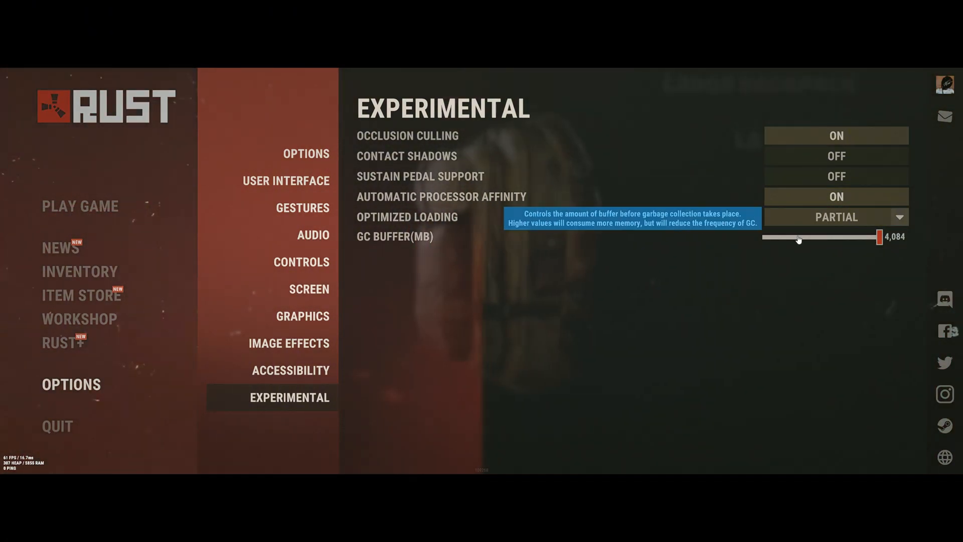
pyautogui.moveTo(799, 231)
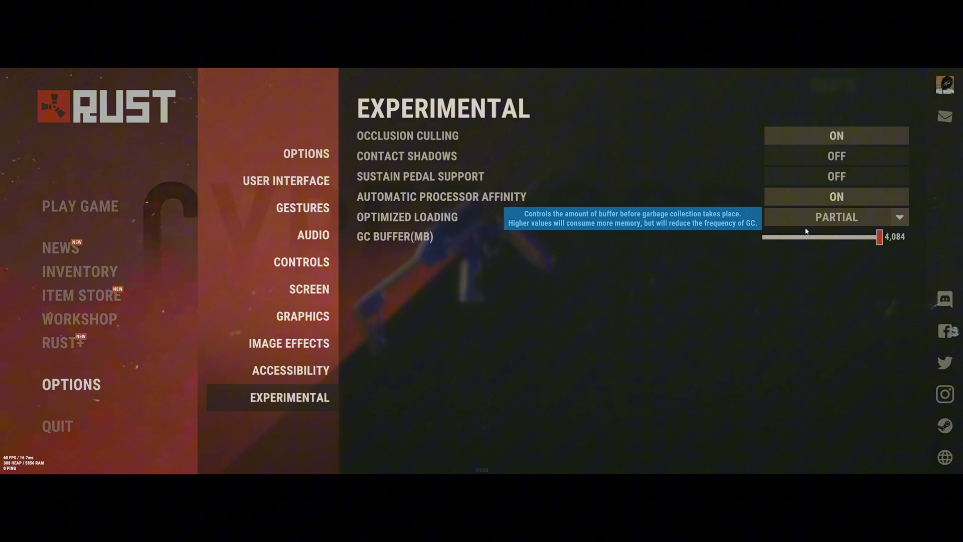
pyautogui.moveTo(764, 265)
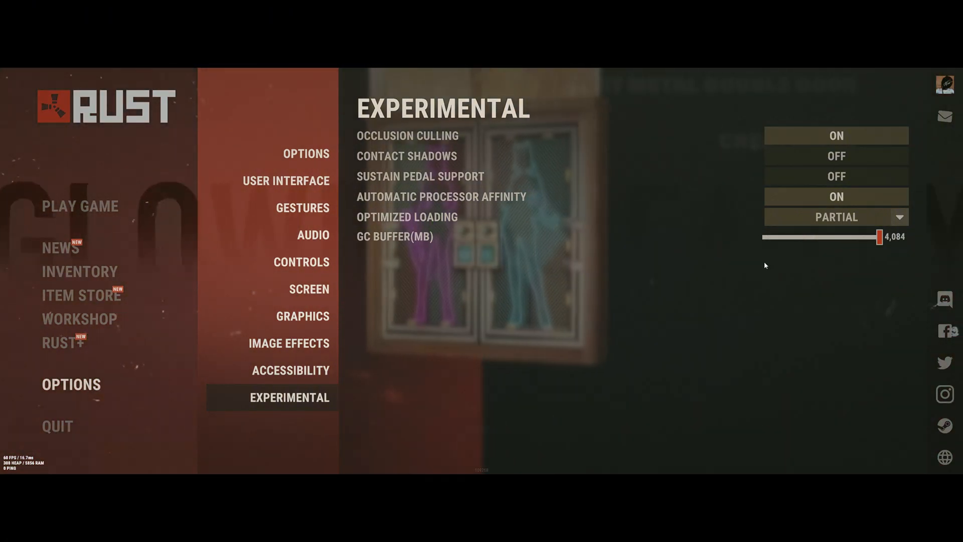